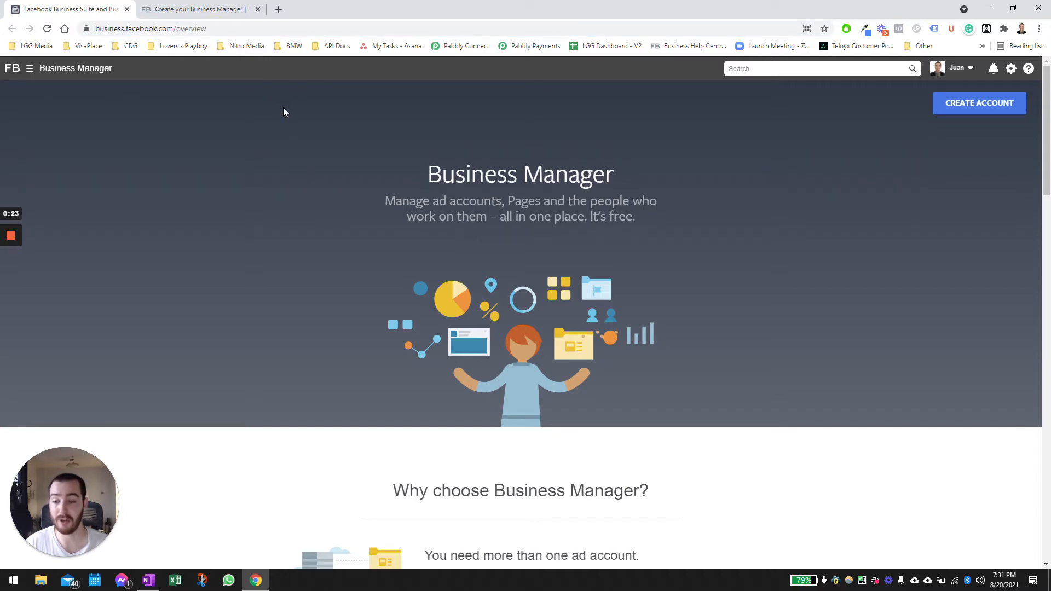
mouse_move(983, 71)
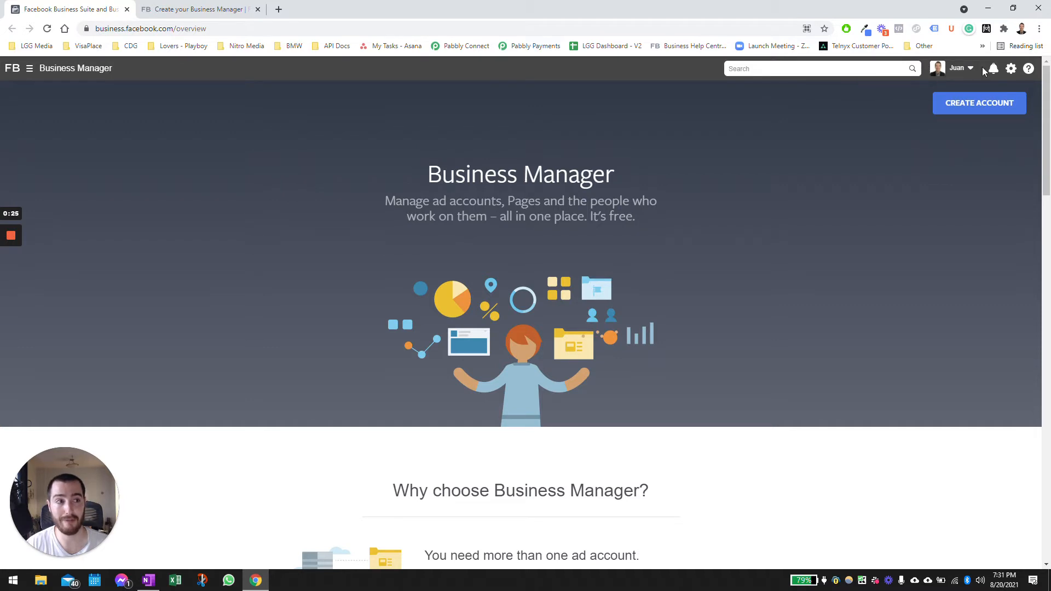
mouse_move(938, 68)
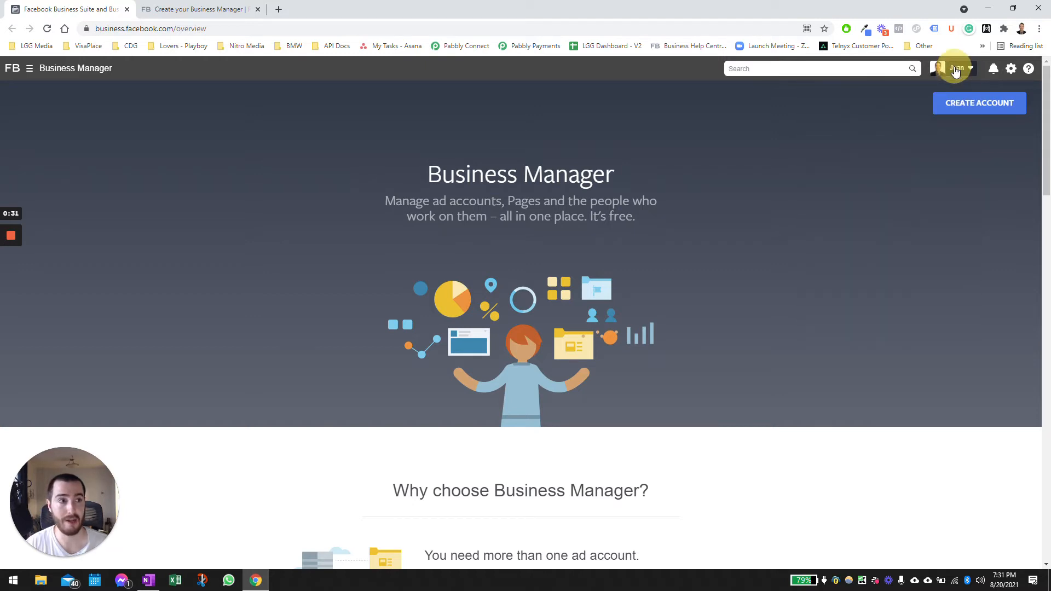
Step: From the business list, start a new Business Manager account, entering 'Juan' and email 'juan@'
left_click(958, 68)
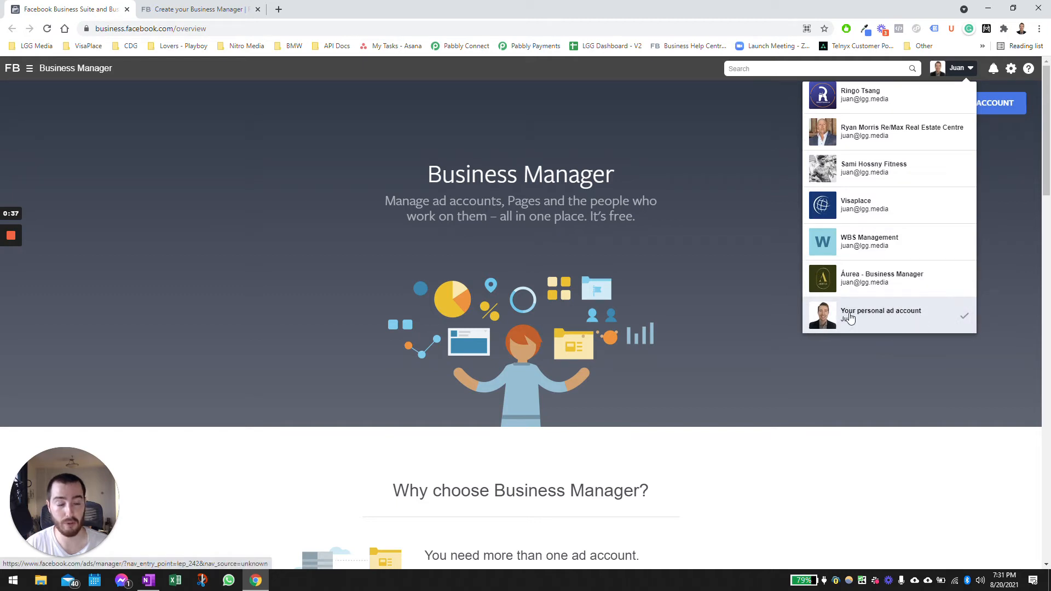
mouse_move(886, 318)
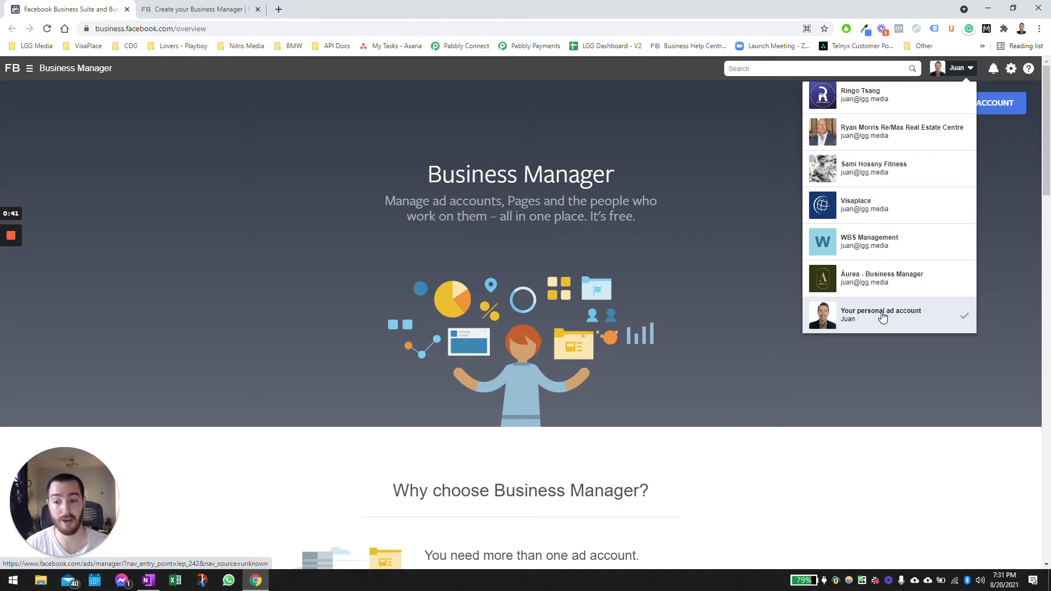
mouse_move(918, 317)
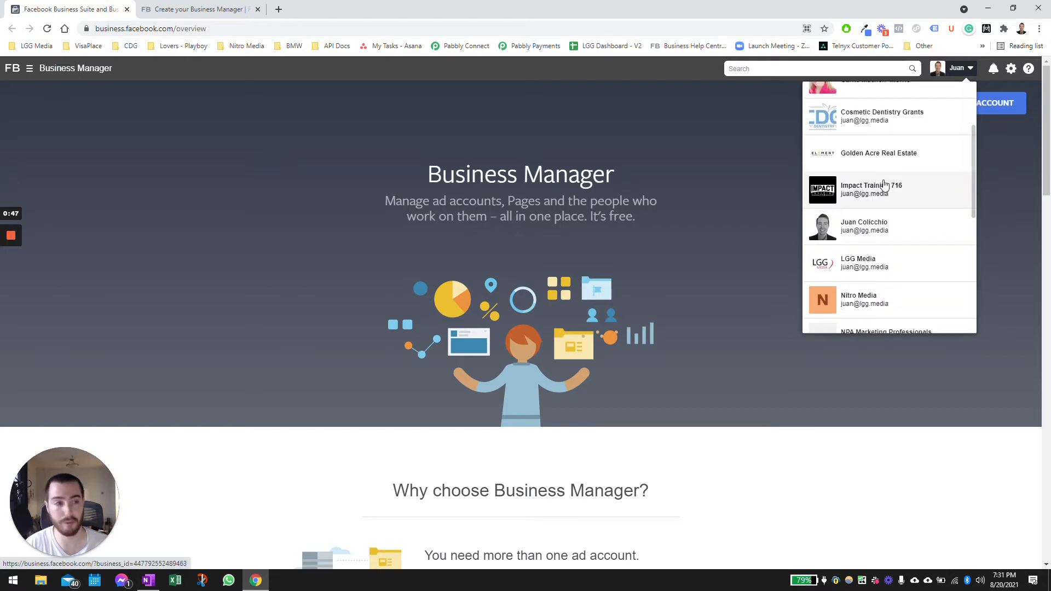
mouse_move(871, 190)
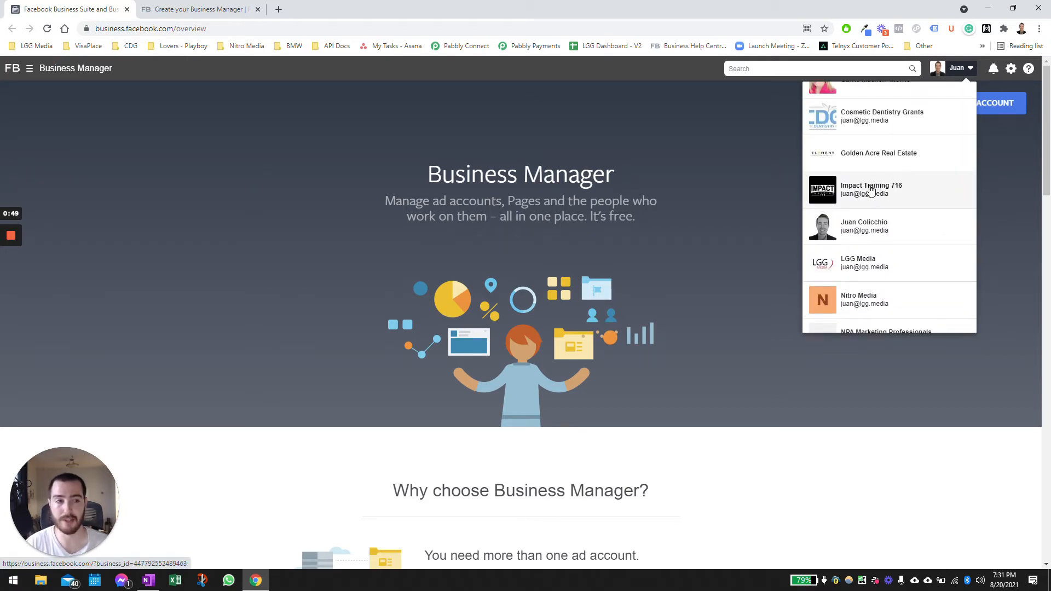
mouse_move(871, 190)
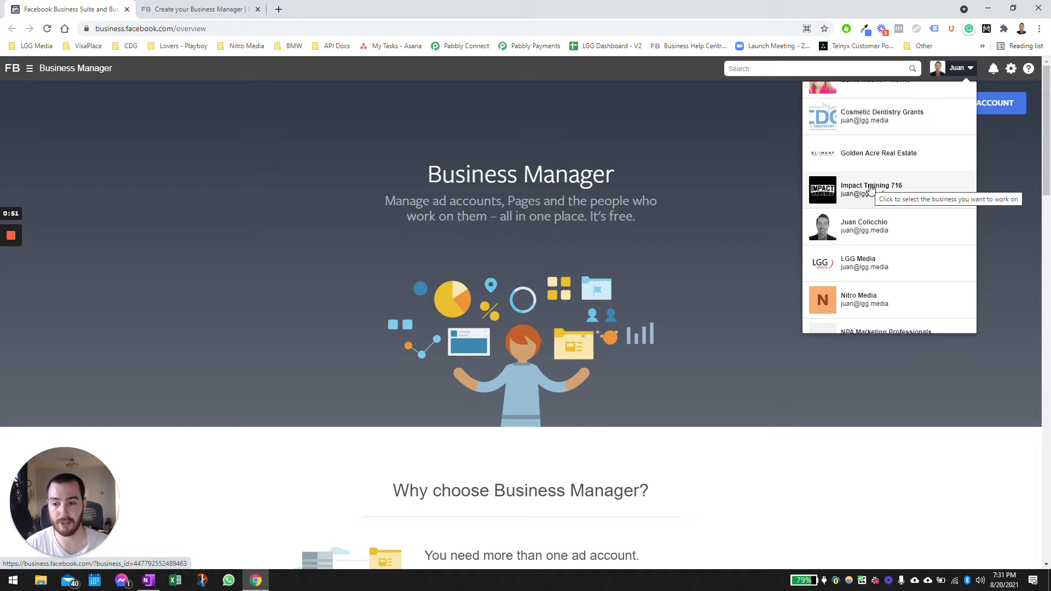
scroll("down", 3)
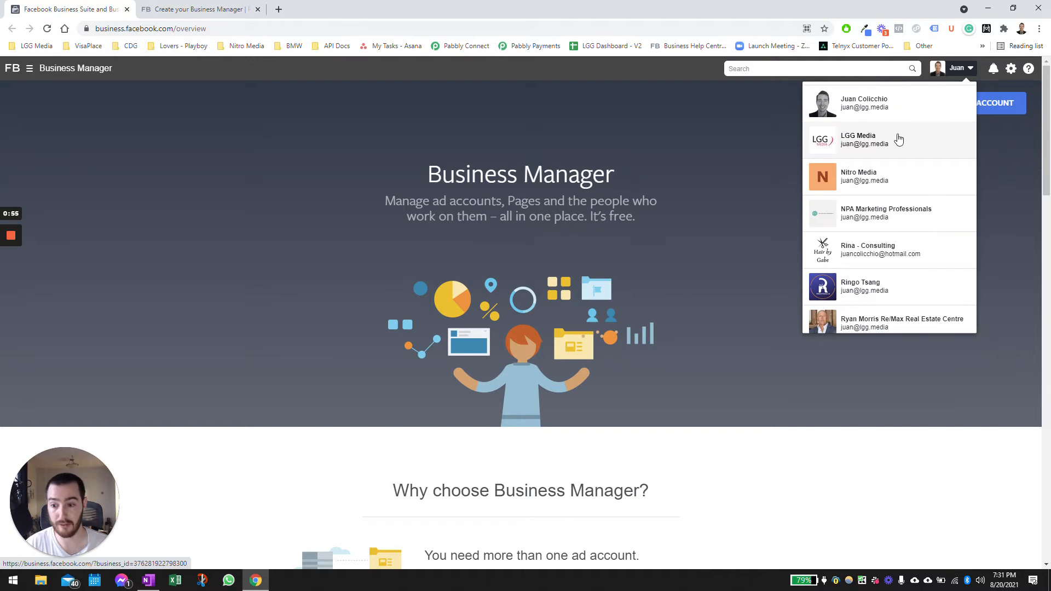
mouse_move(892, 140)
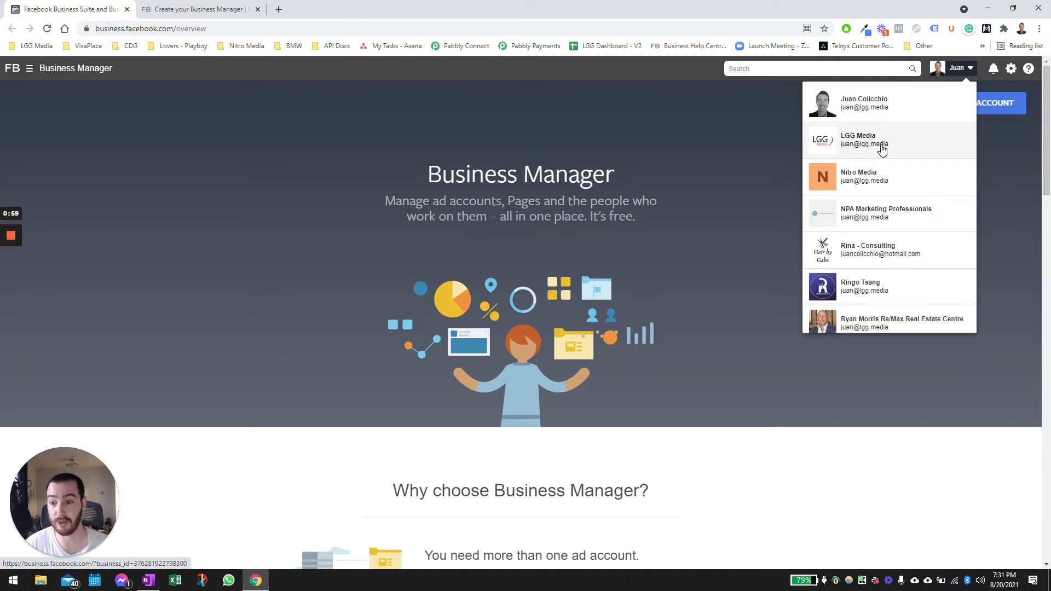
mouse_move(890, 146)
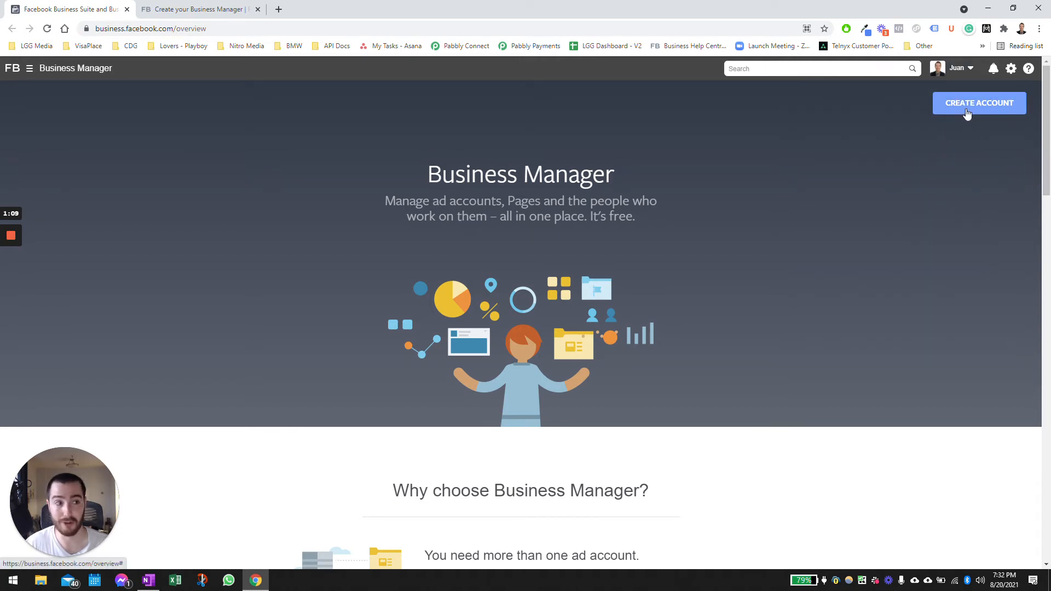
left_click(979, 102)
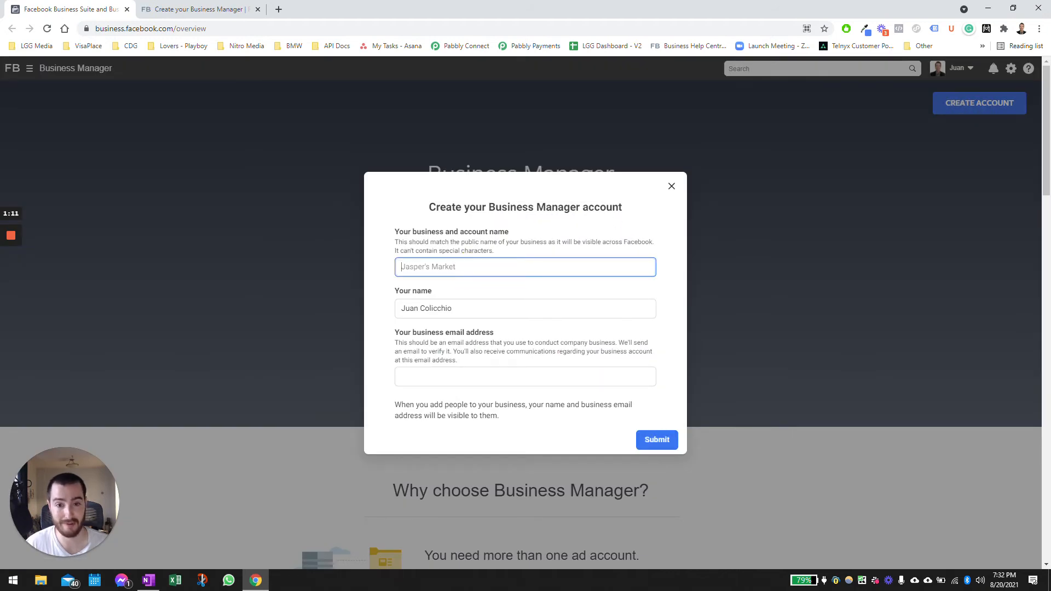
type("Juan's New Business")
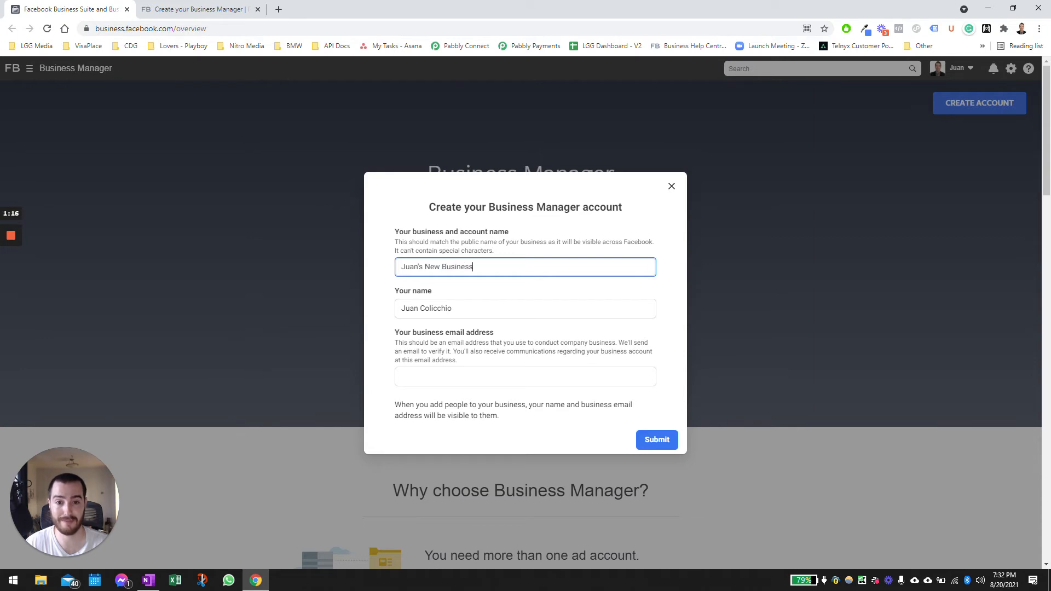
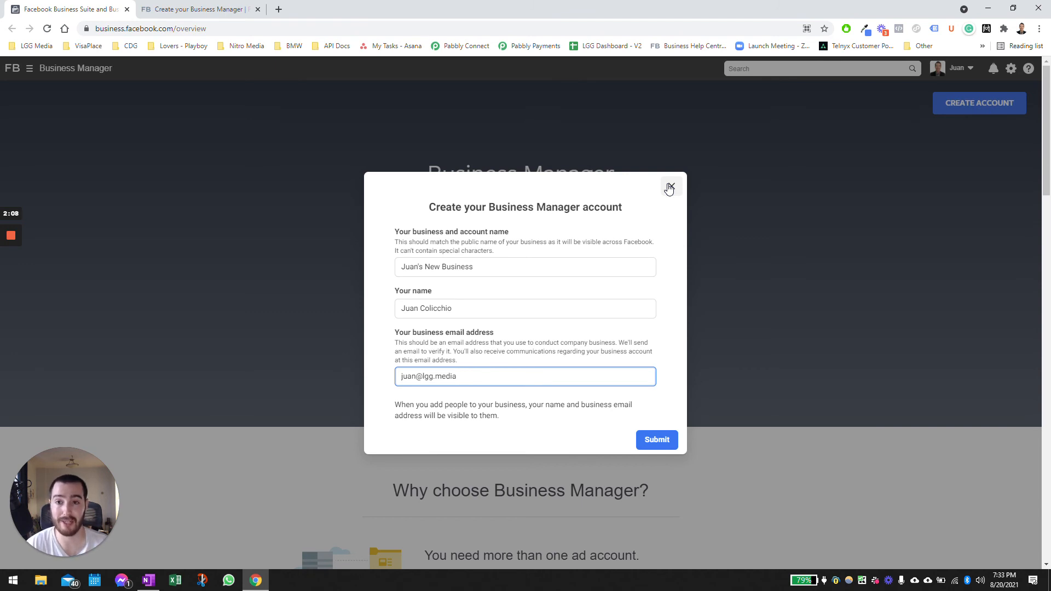
left_click(524, 376)
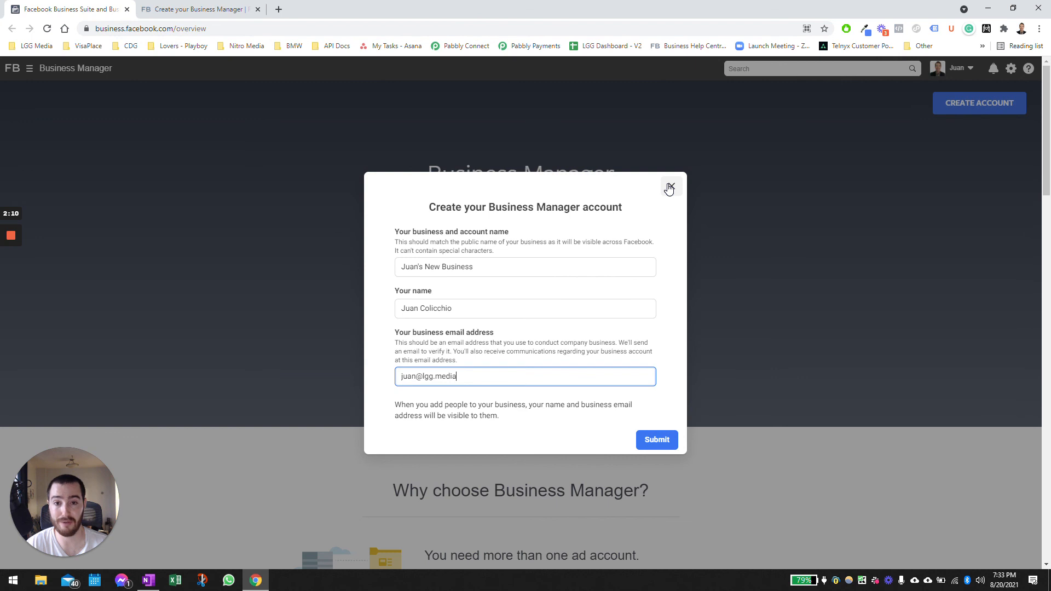